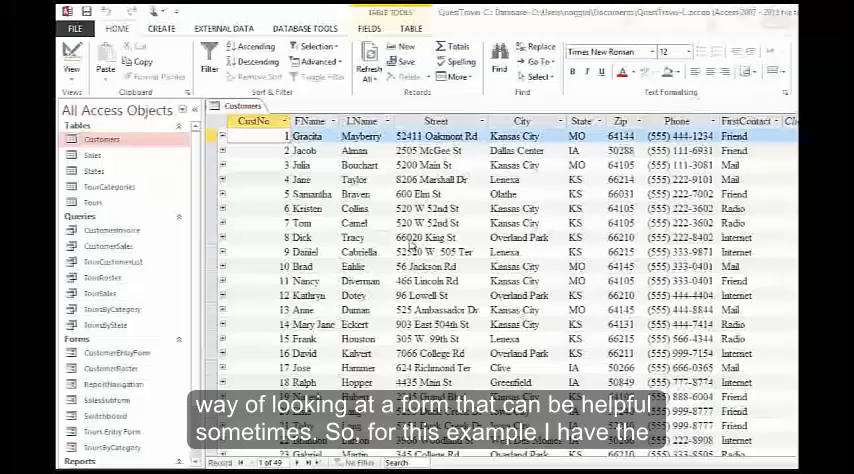
Show the Create ribbon commands while the Customers table is open.
click(100, 140)
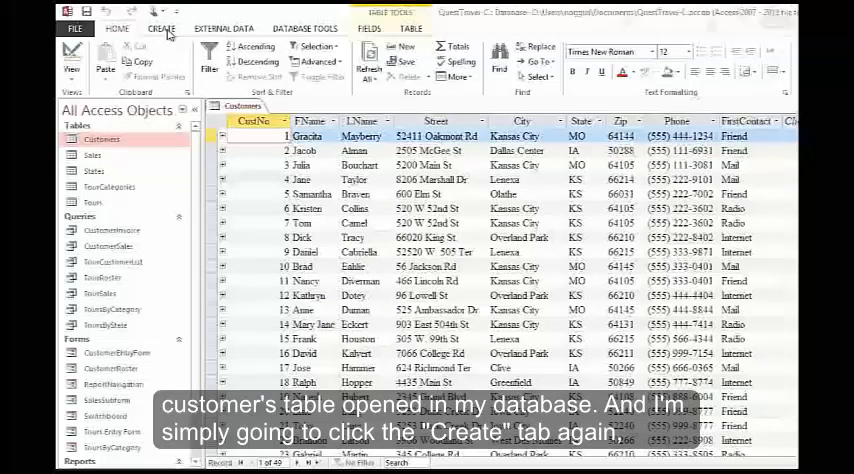
click(160, 28)
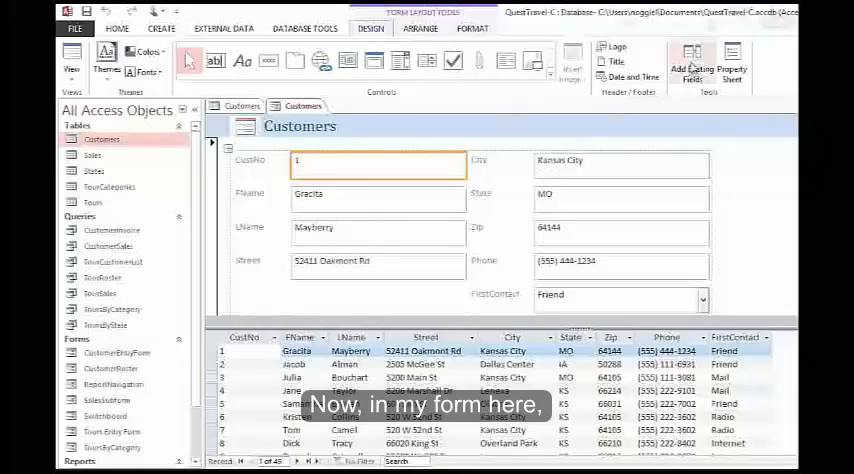
mouse_move(692, 62)
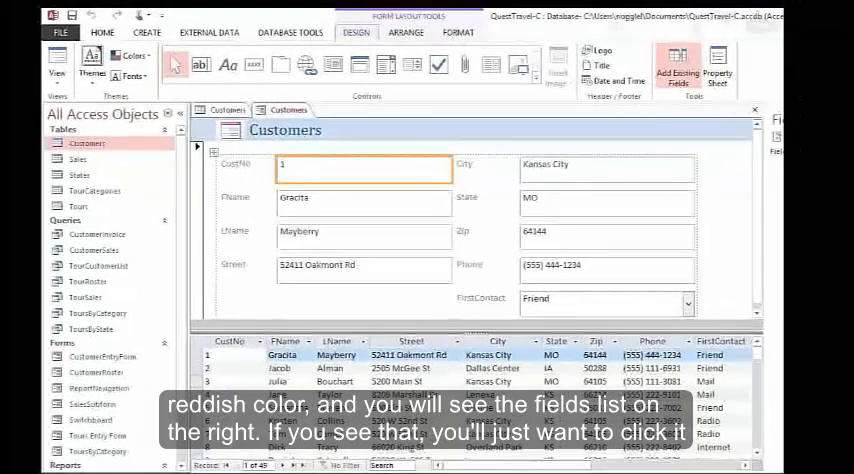
Hide the Field List and select record one's customer number in the split form's upper pane.
click(676, 62)
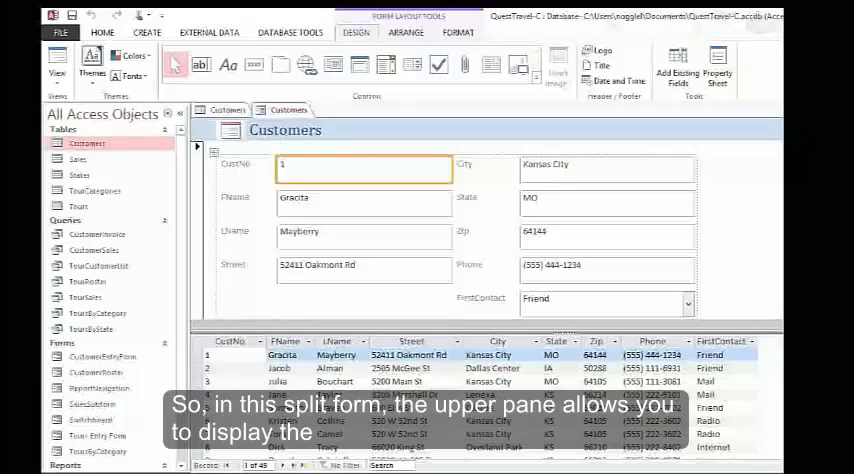
mouse_move(438, 280)
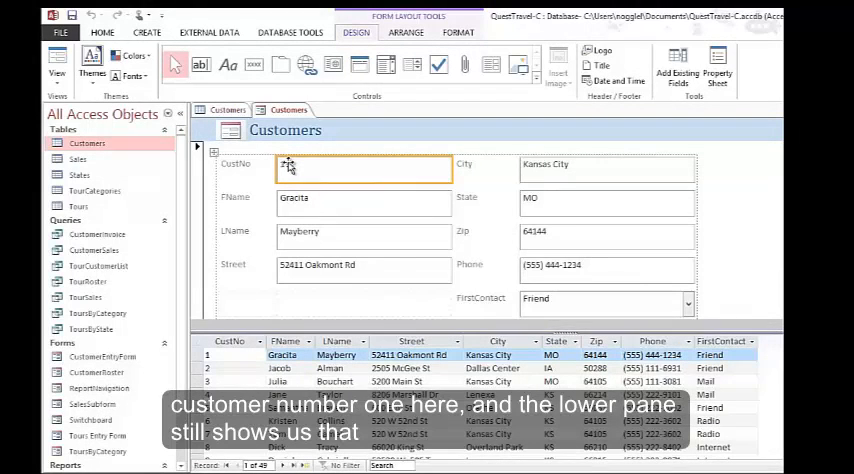
click(364, 168)
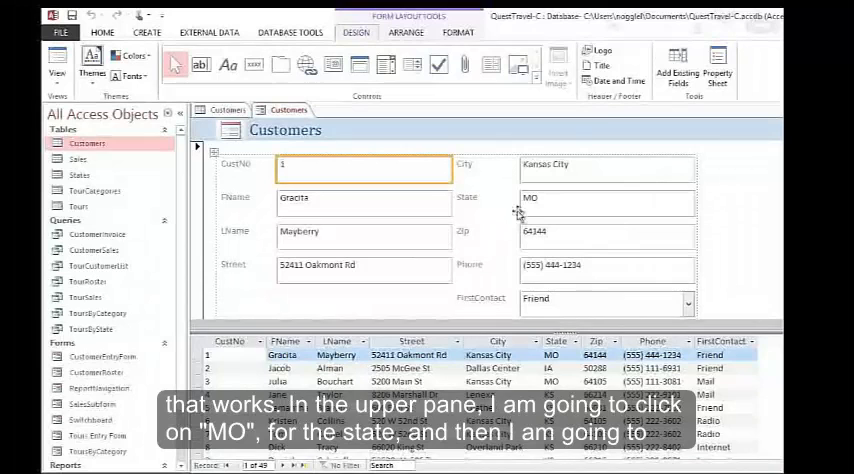
Filter by selection on the State field so only customers whose state Does Not Equal "MO" remain.
click(608, 198)
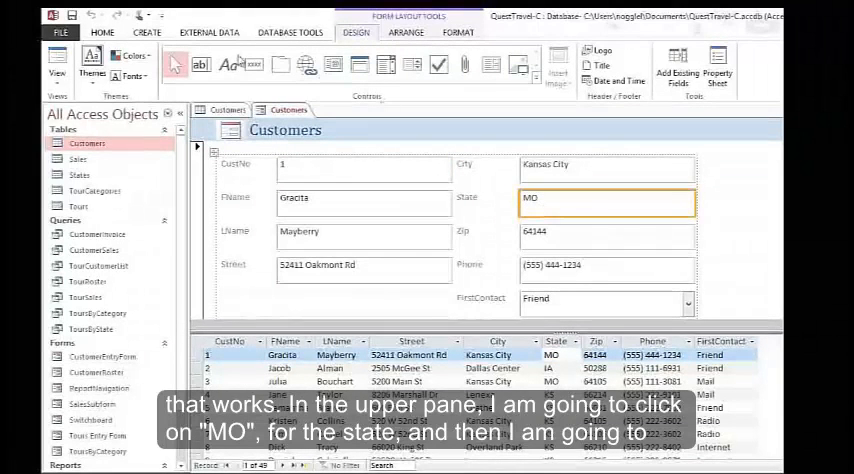
click(102, 32)
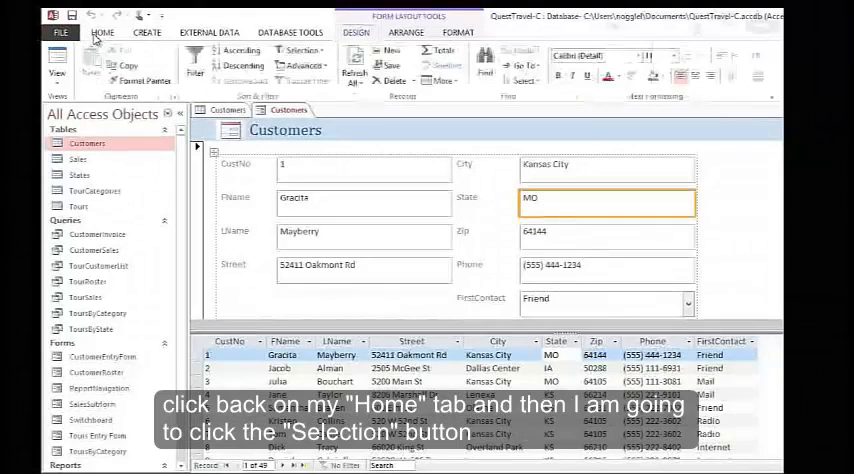
click(102, 32)
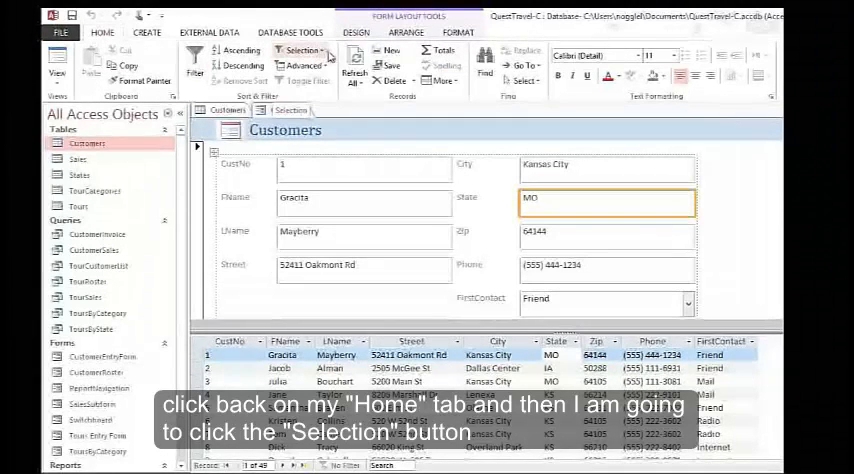
click(304, 52)
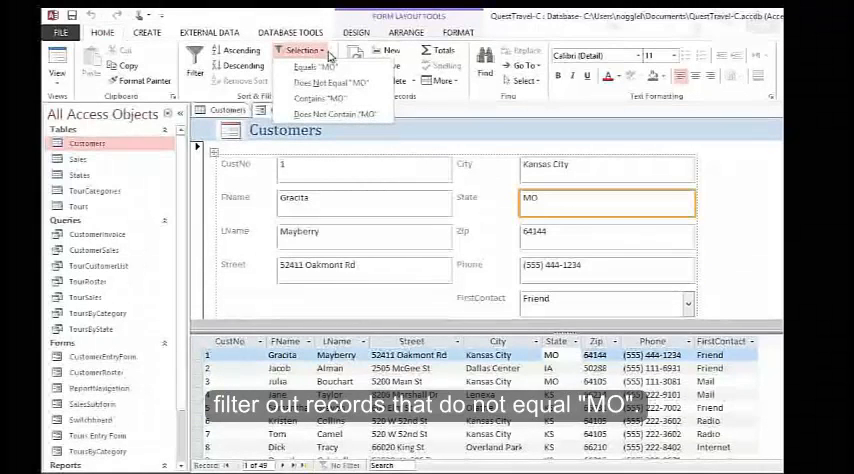
mouse_move(330, 82)
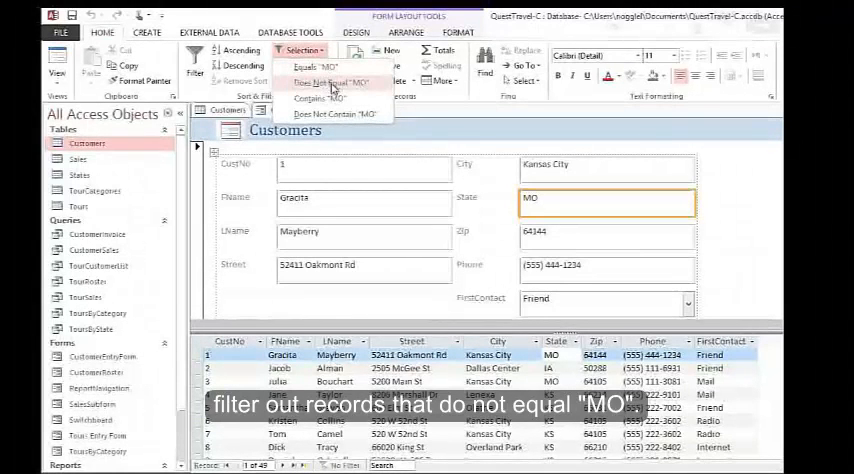
click(324, 84)
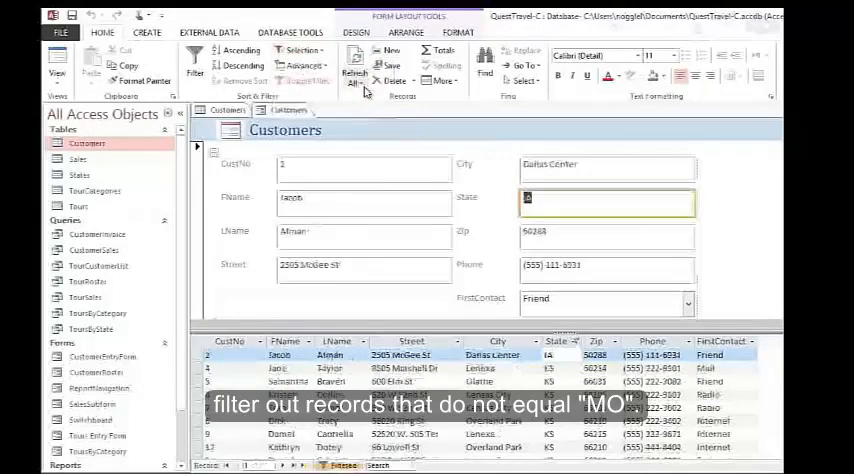
click(312, 72)
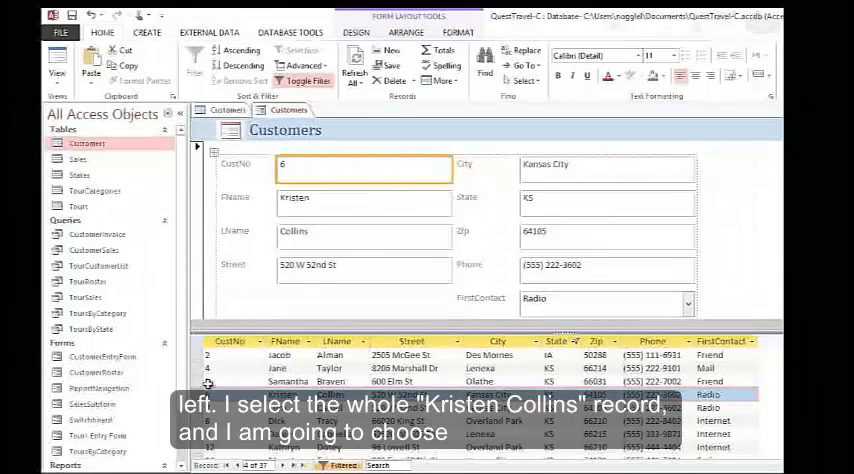
click(392, 80)
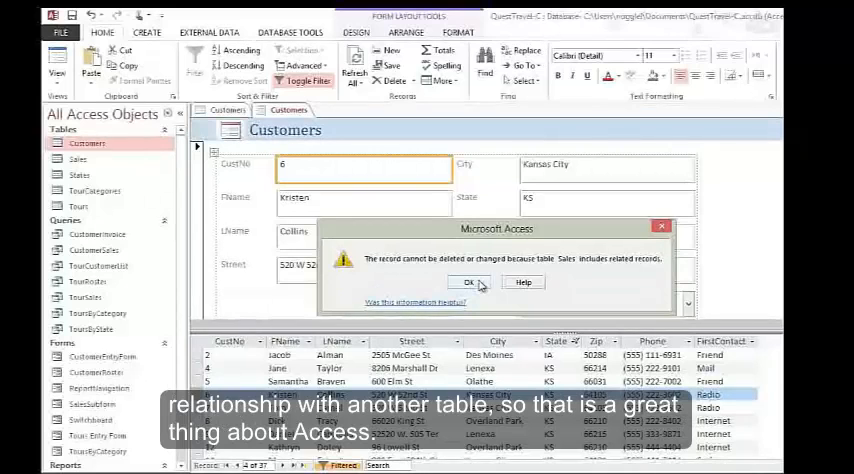
click(468, 284)
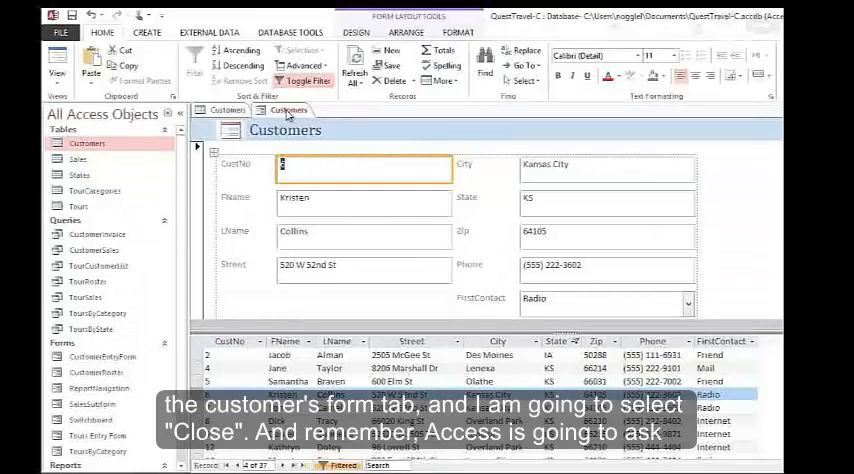
Close the split form, saving its design under the name 'Customers'.
right_click(288, 108)
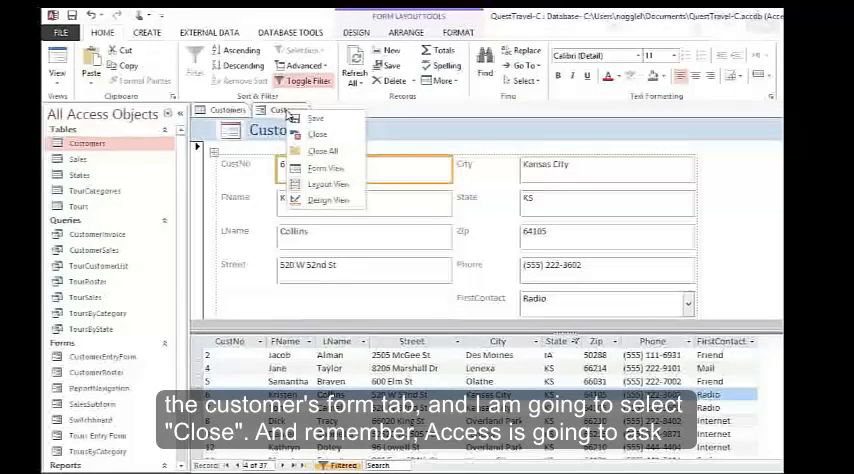
click(316, 134)
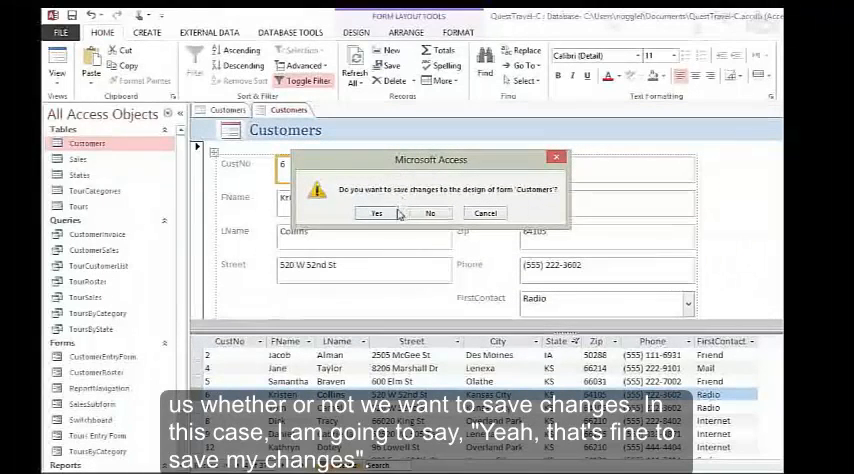
click(376, 212)
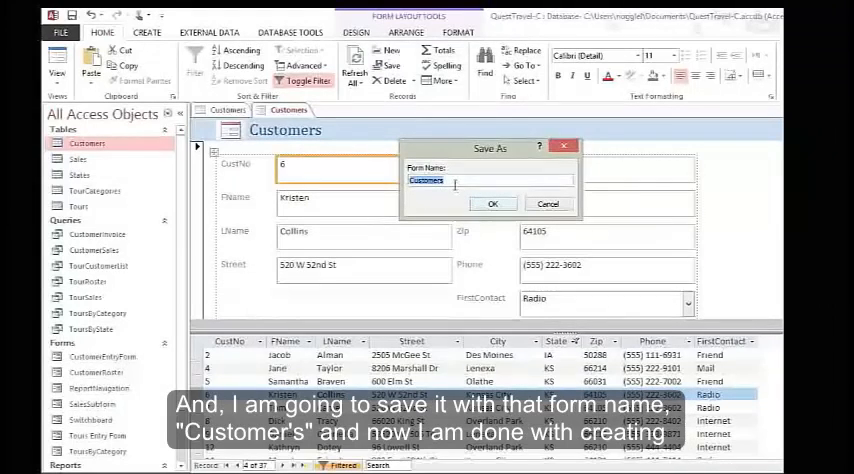
click(492, 204)
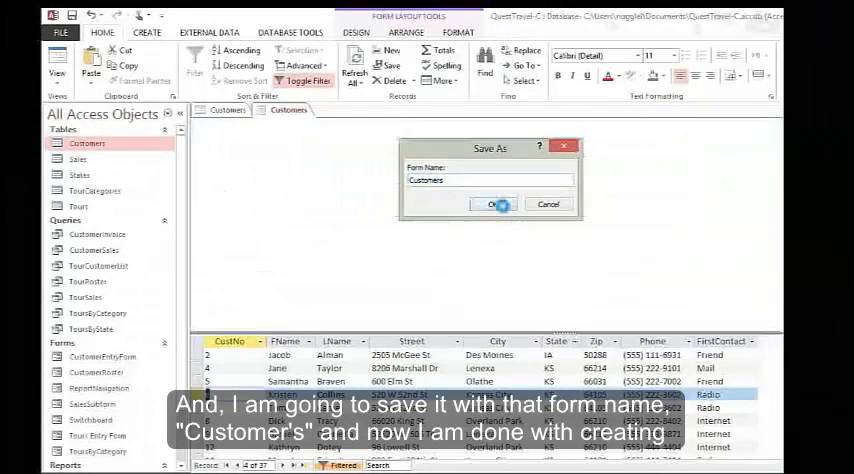
click(492, 204)
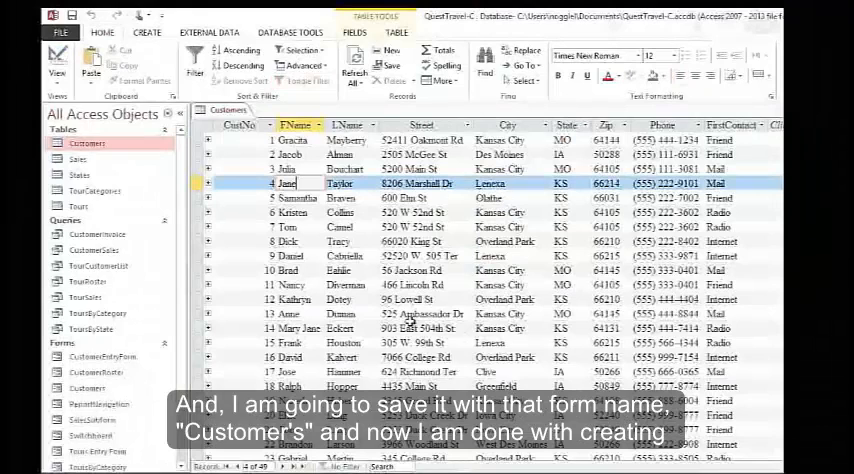